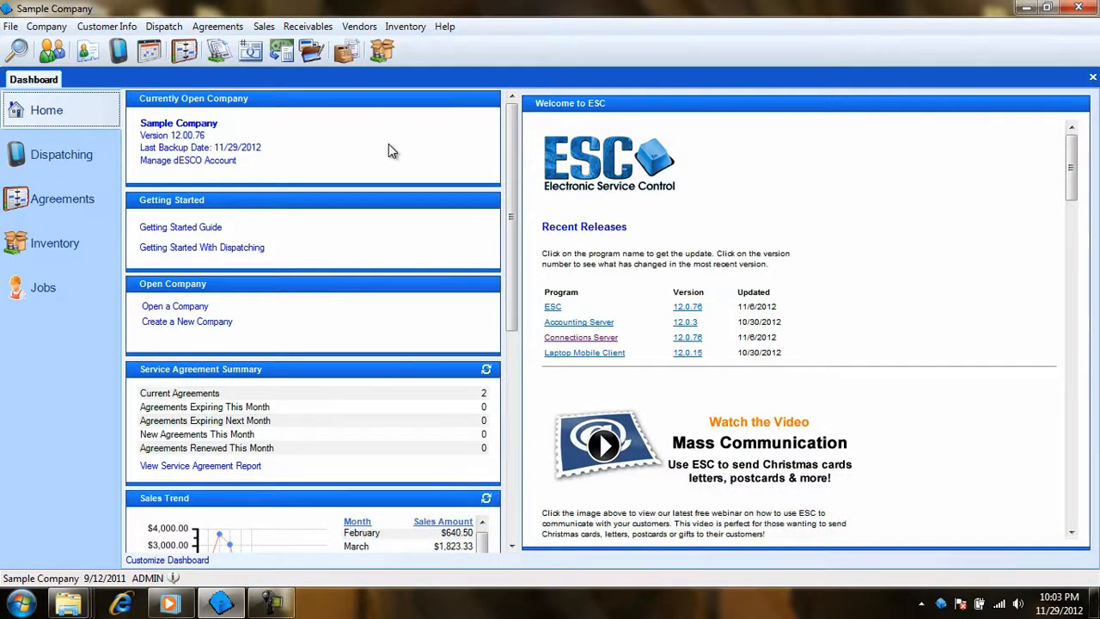
# Start a blank Enter Prepayments form from the Receivables menu
pyautogui.click(308, 26)
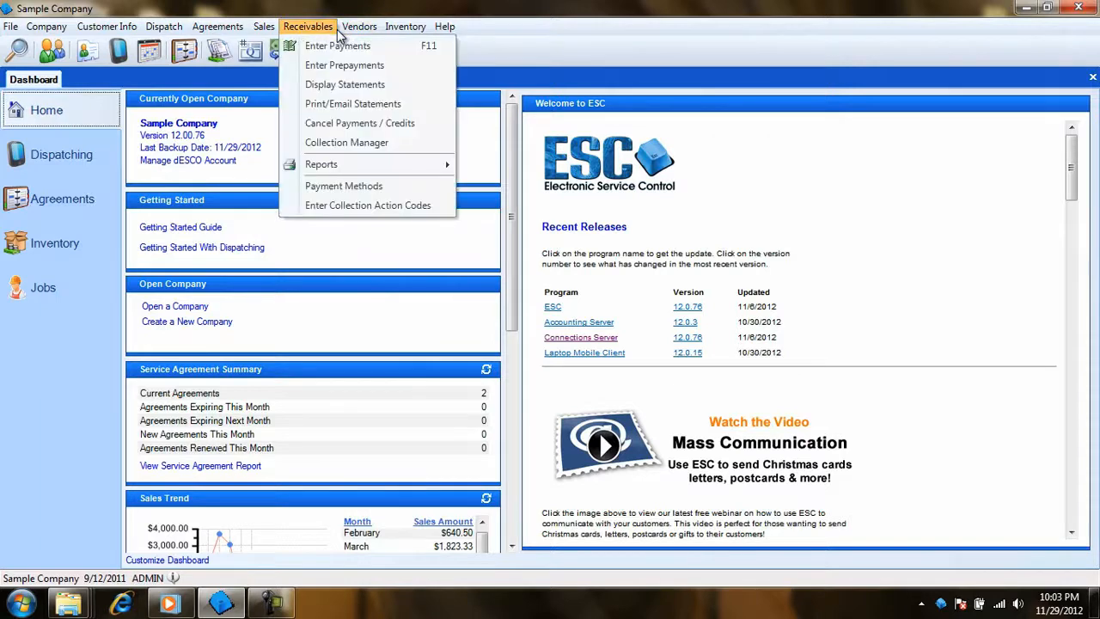
pyautogui.moveTo(344, 65)
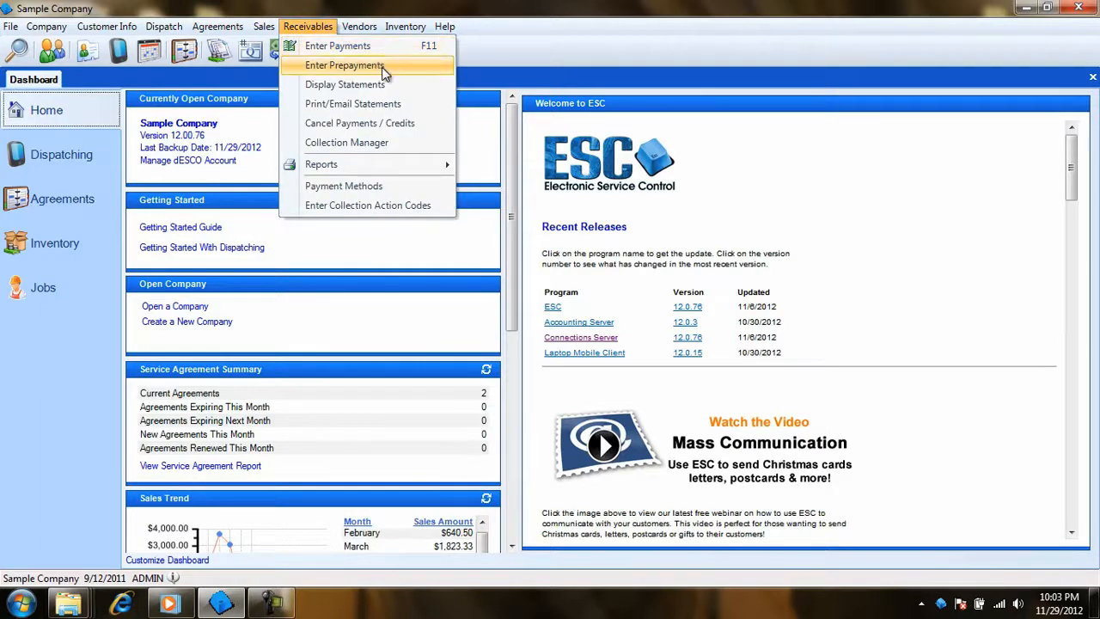
pyautogui.click(344, 65)
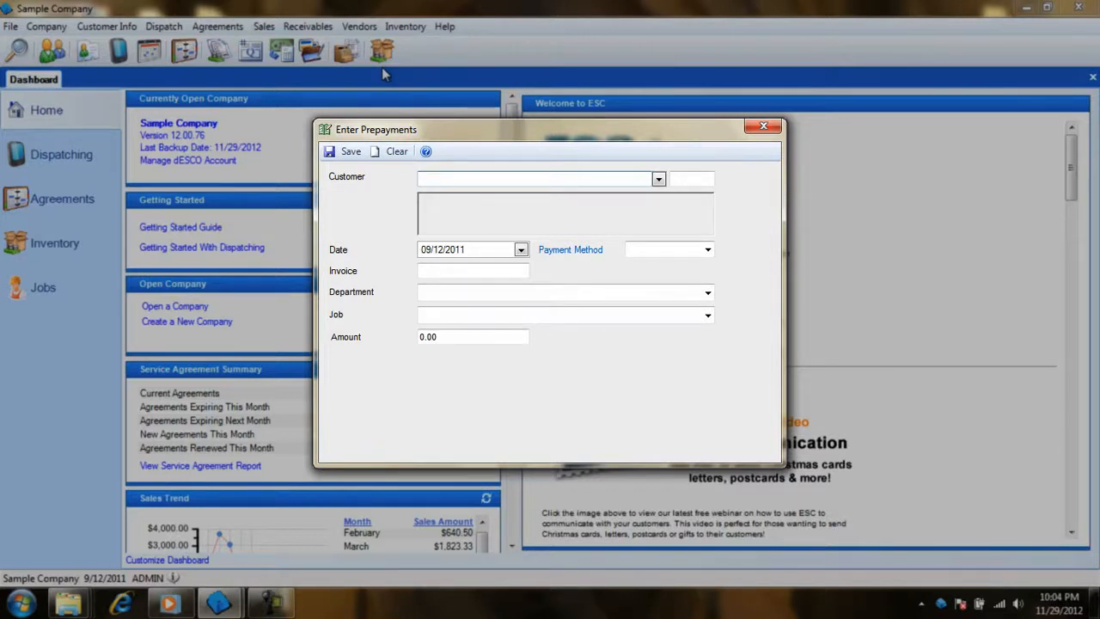
pyautogui.click(533, 179)
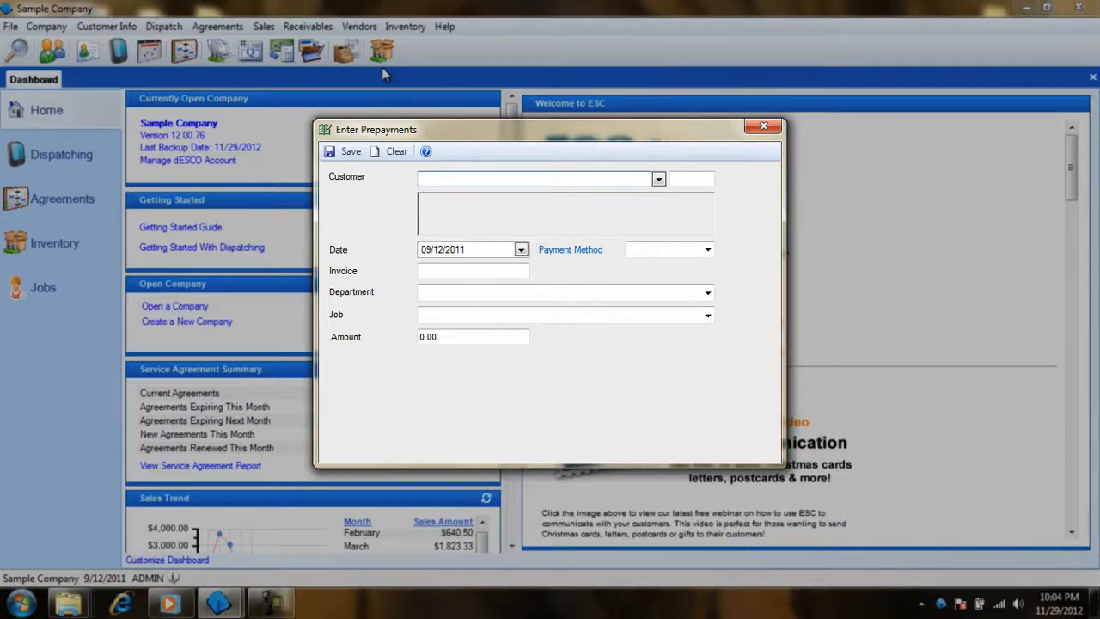
pyautogui.click(659, 179)
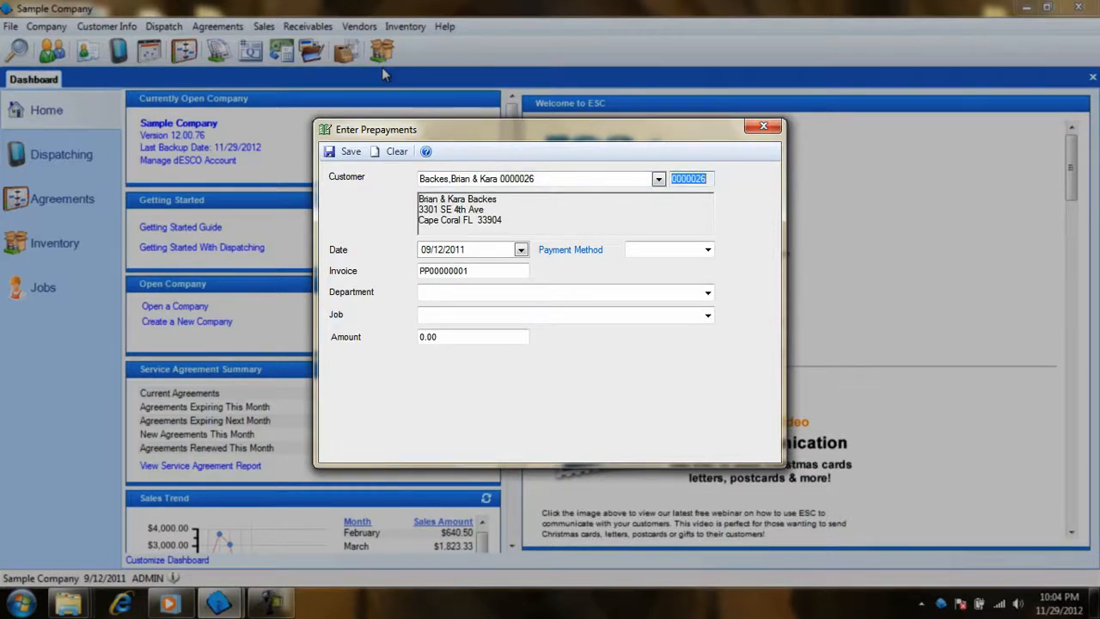
pyautogui.click(471, 249)
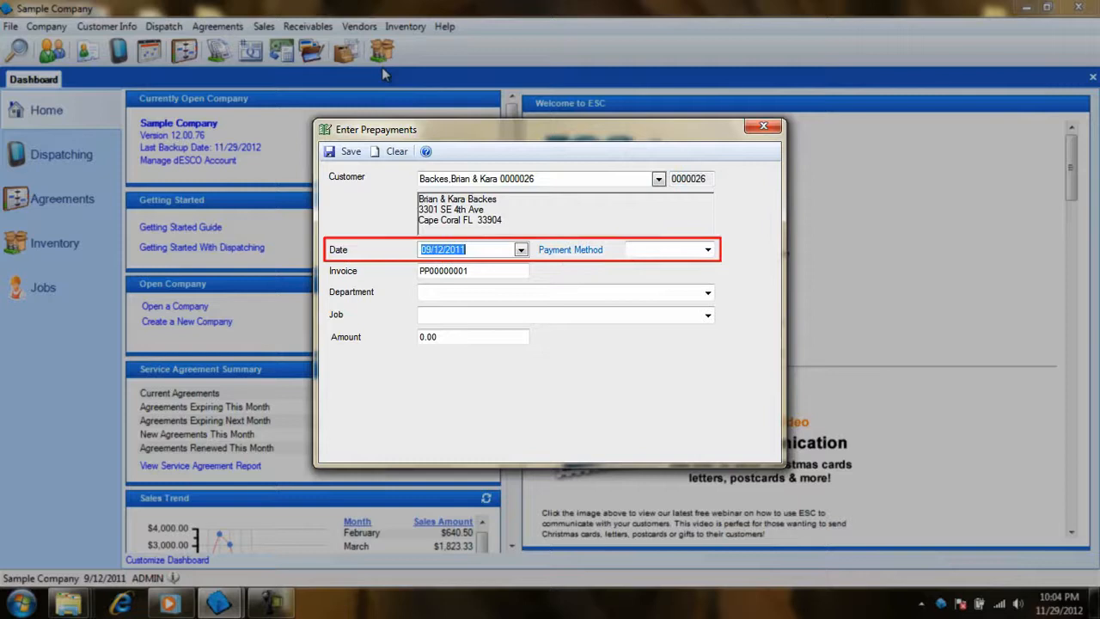
pyautogui.click(667, 250)
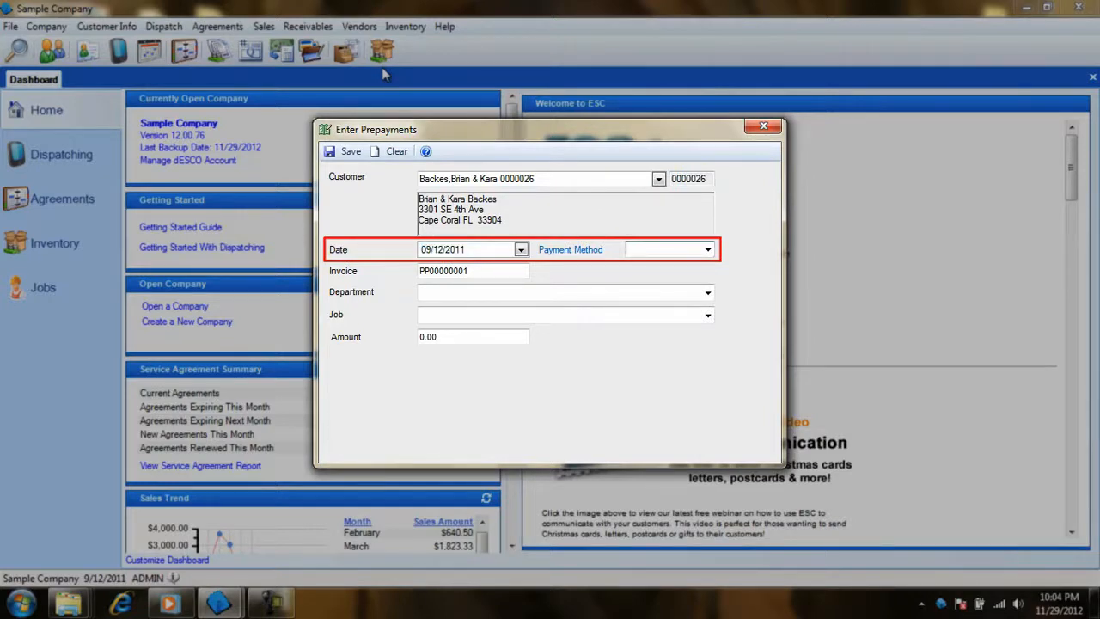
pyautogui.click(707, 249)
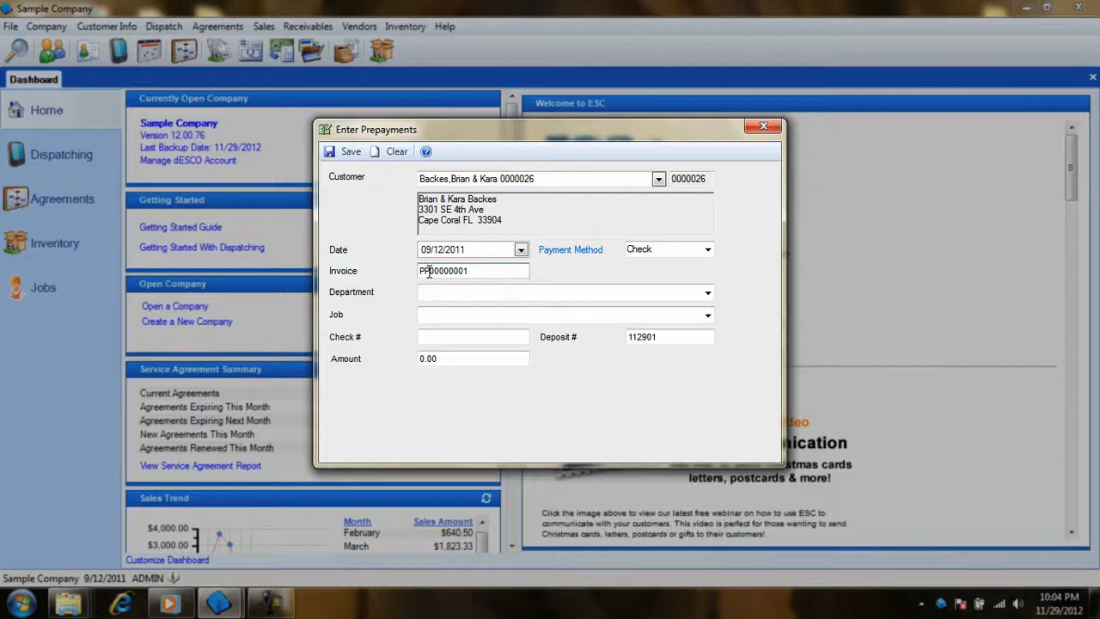
# Record check number 4678 for 500.00 and save the prepayment
pyautogui.doubleClick(427, 271)
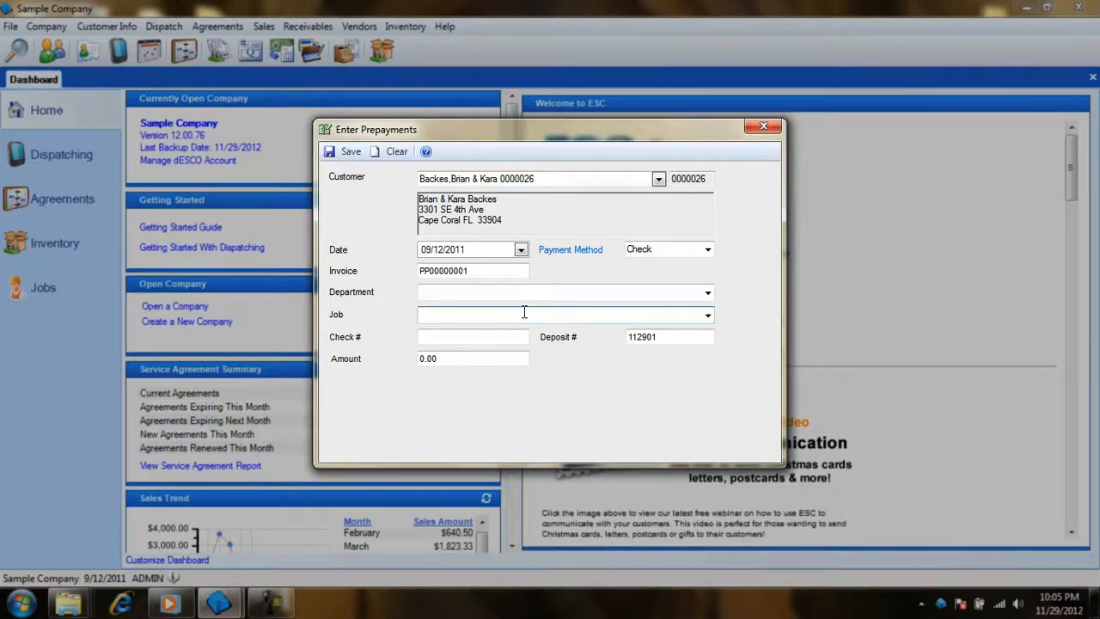
pyautogui.click(473, 335)
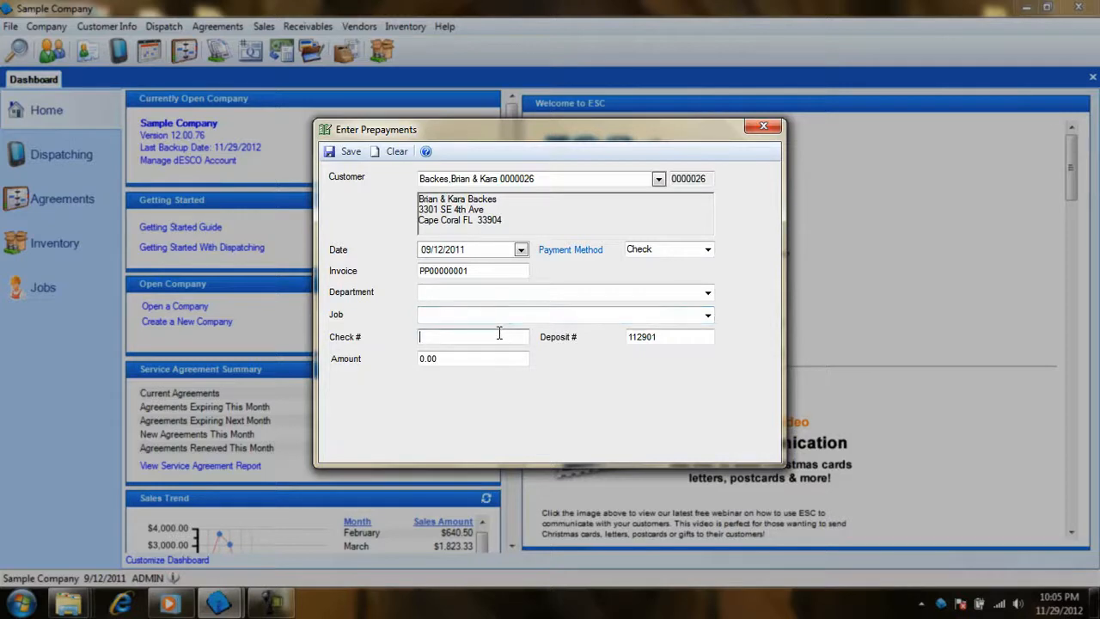
pyautogui.write('4678')
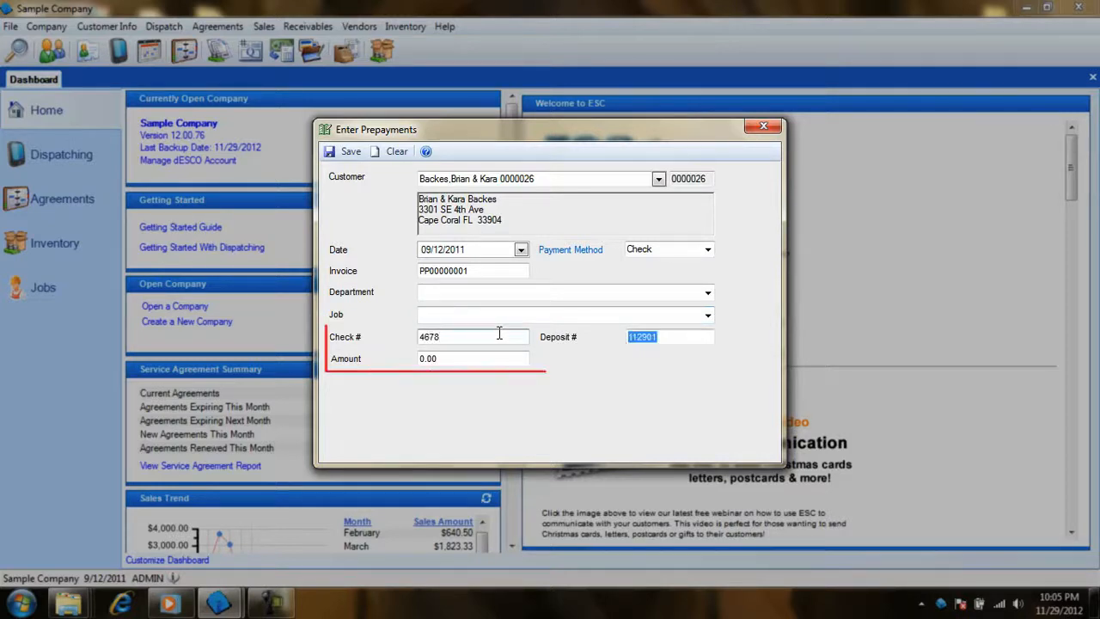
pyautogui.write('500.00')
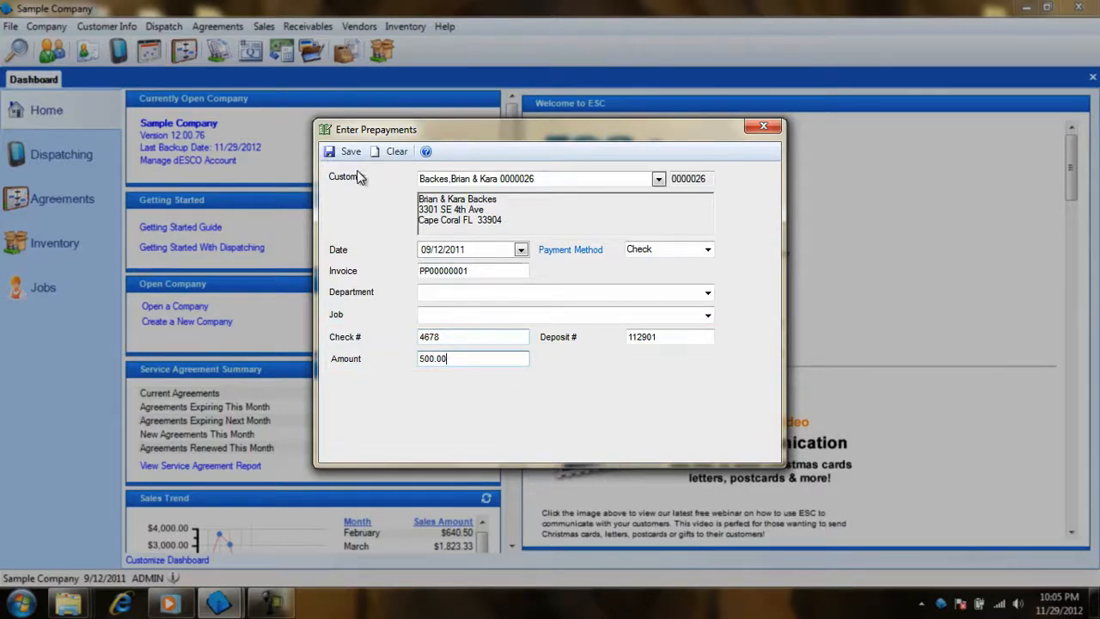
pyautogui.click(344, 151)
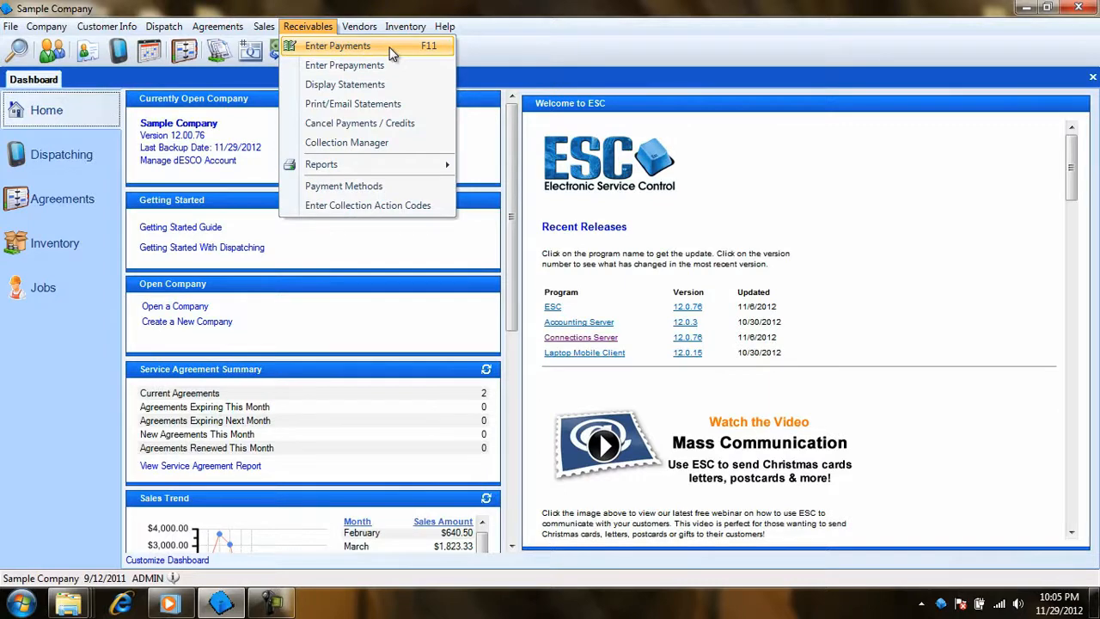
pyautogui.click(337, 44)
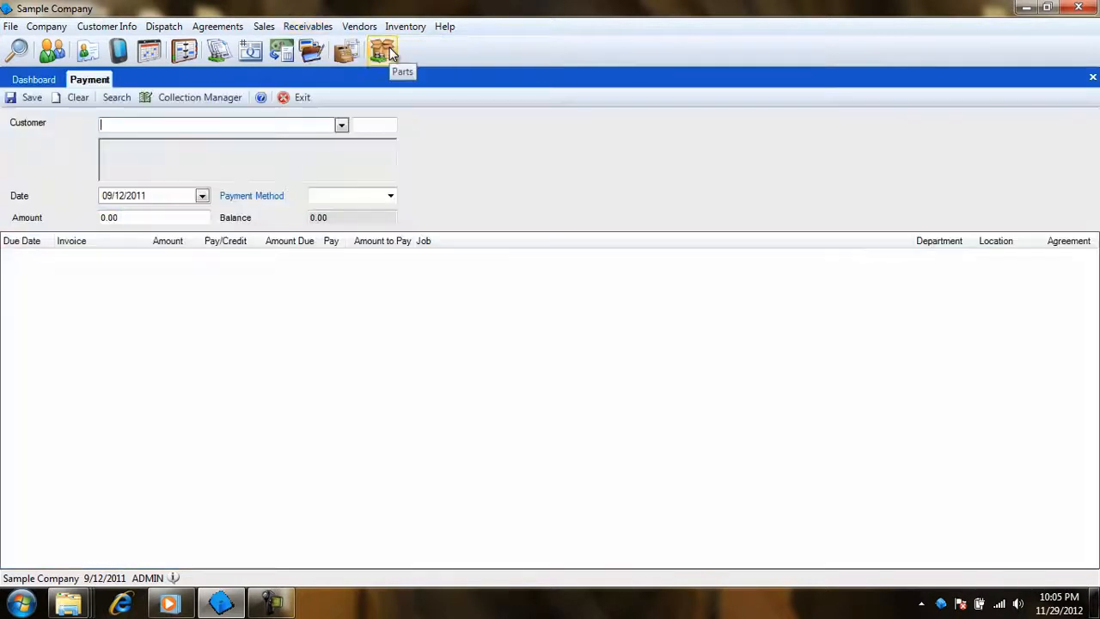
pyautogui.write('Backes,Brian & Kara 0000026')
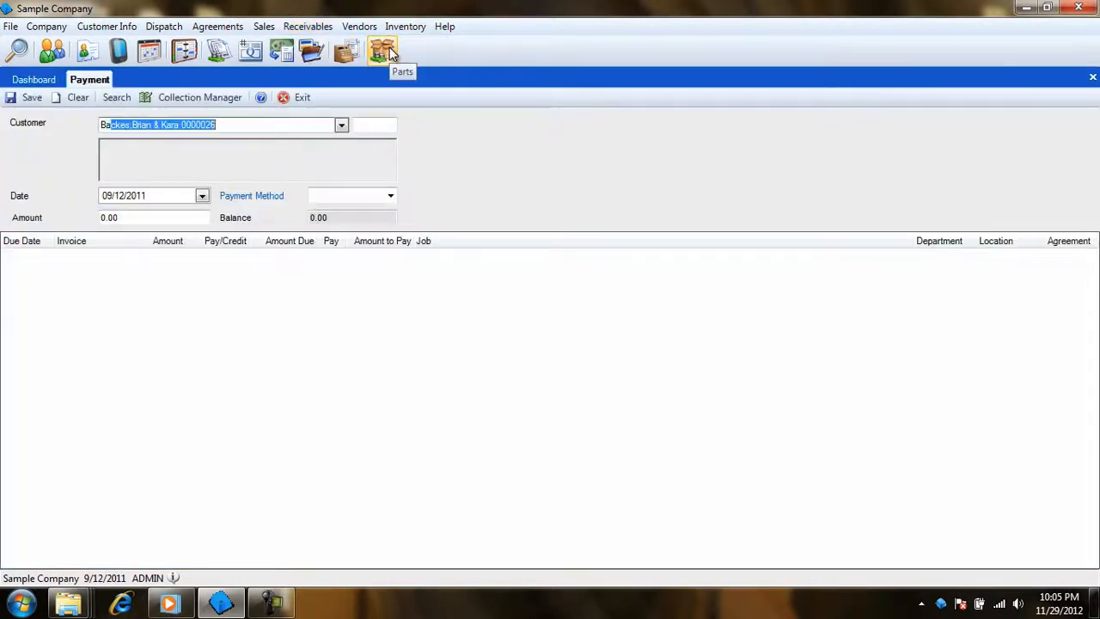
pyautogui.click(390, 196)
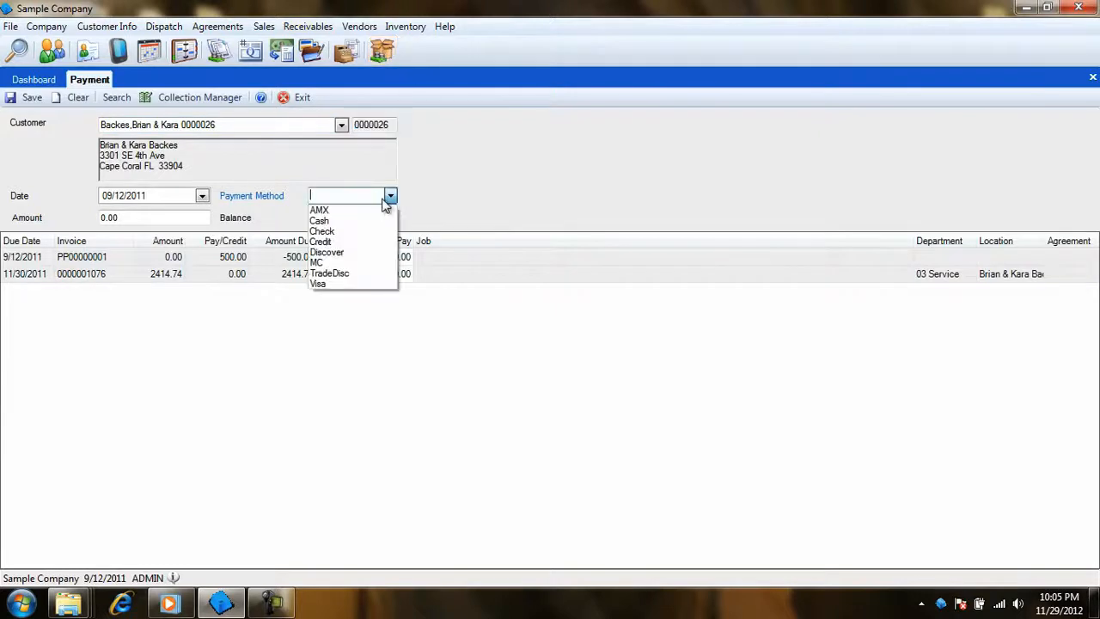
pyautogui.click(320, 240)
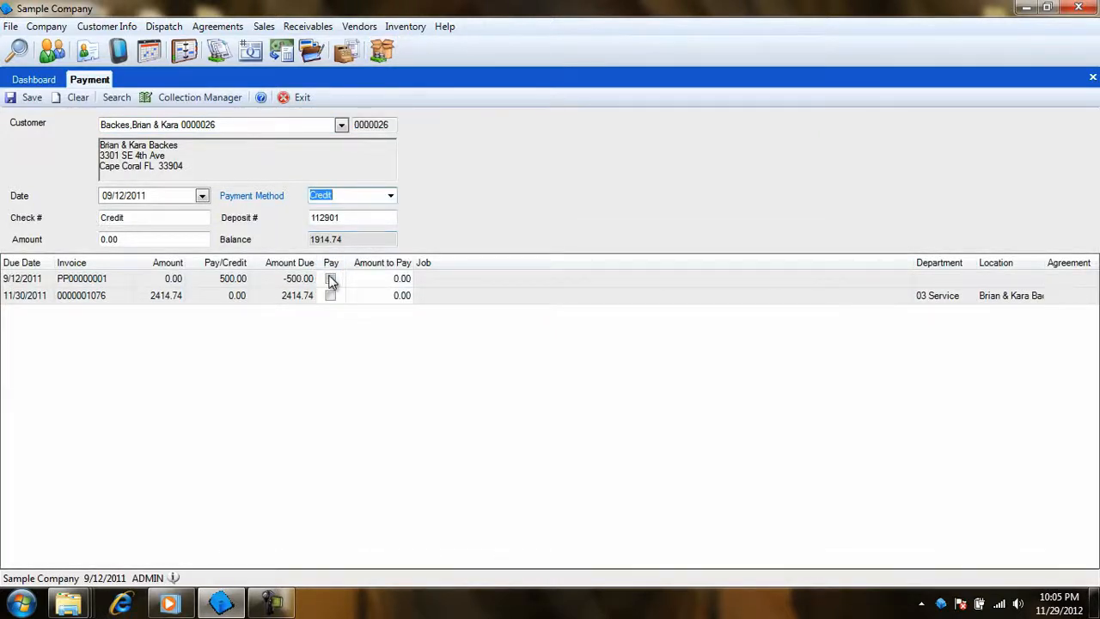
pyautogui.click(331, 296)
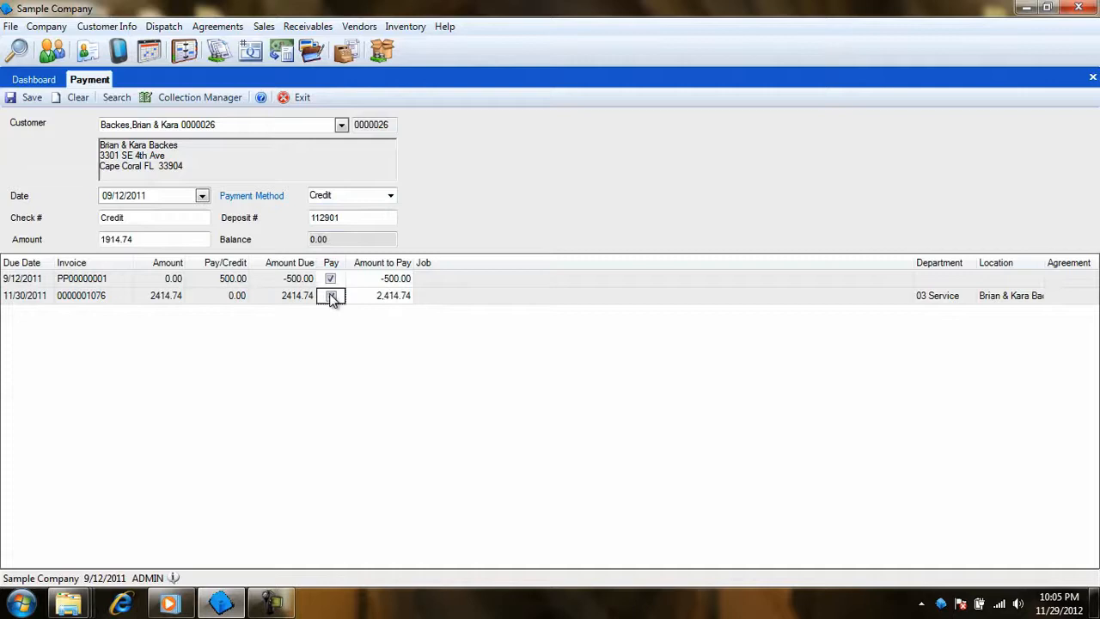
pyautogui.click(330, 296)
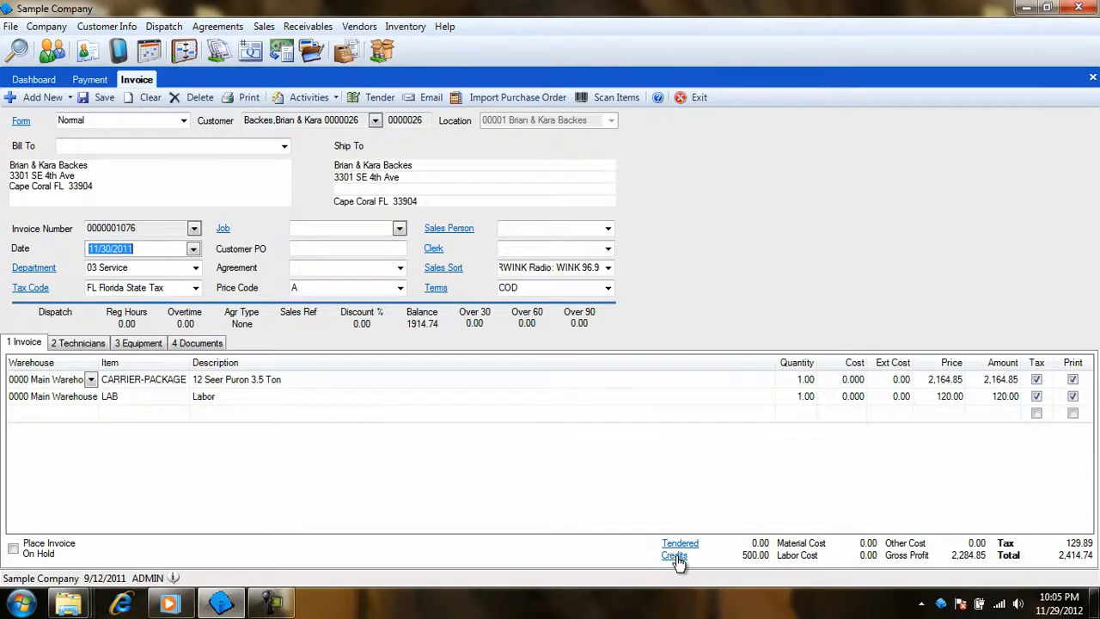
# In Apply Credits, set method Credit and apply prepayment PP00000001's 500.00 to the invoice
pyautogui.click(674, 556)
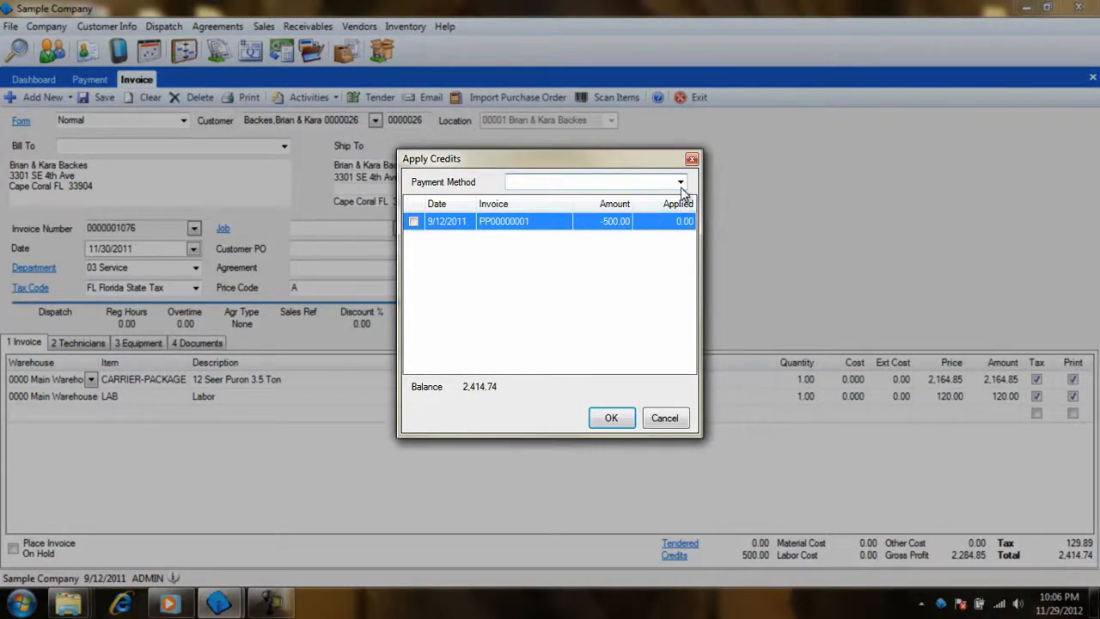
pyautogui.click(681, 183)
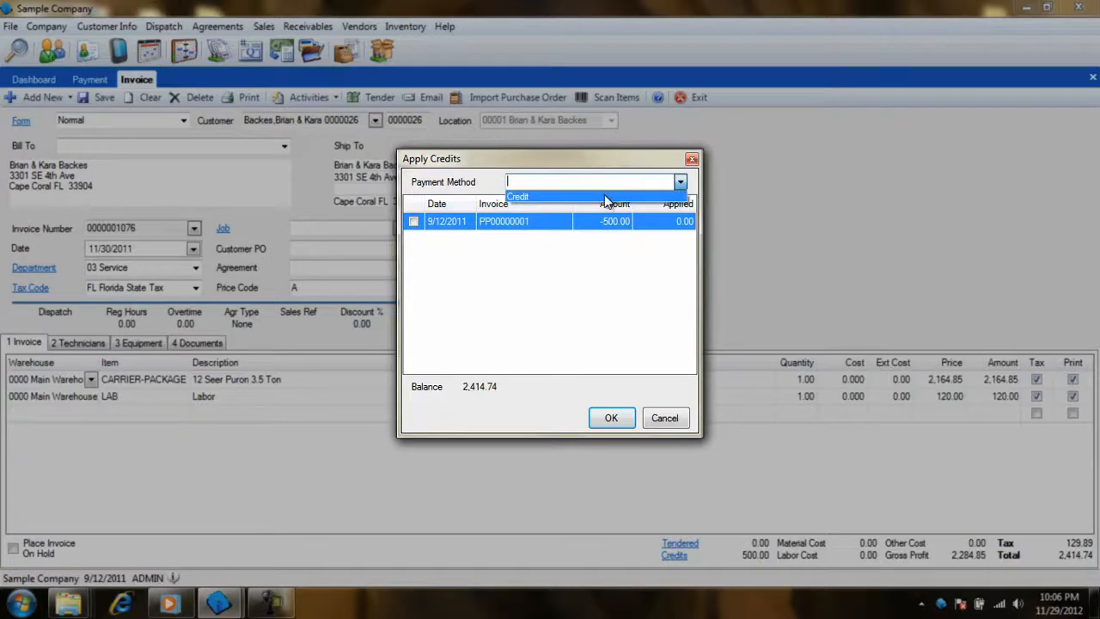
pyautogui.click(520, 196)
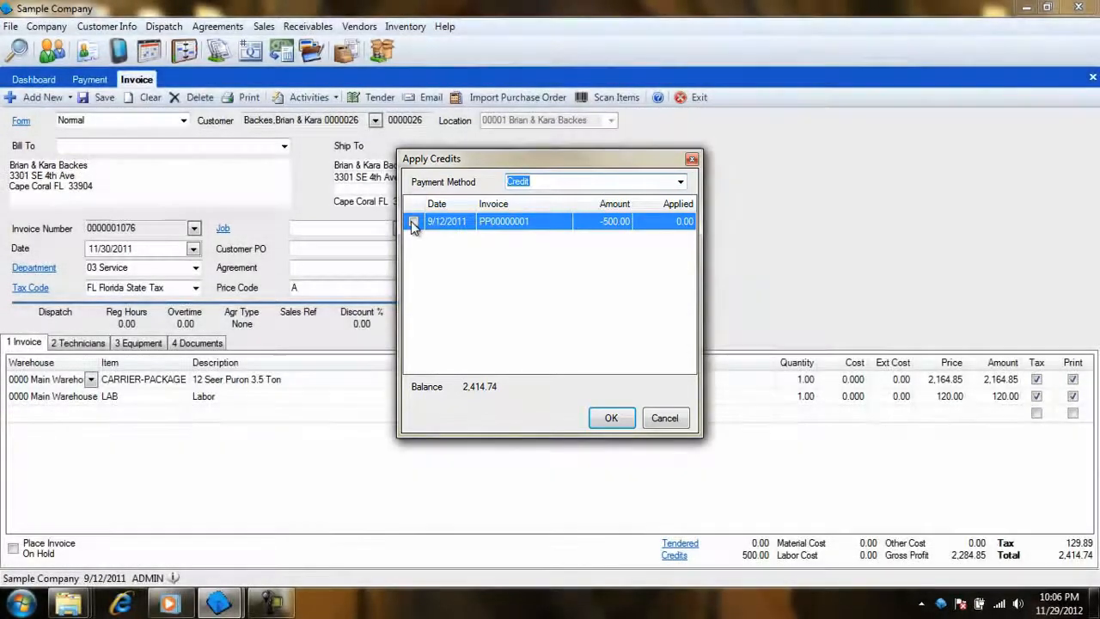
pyautogui.click(413, 220)
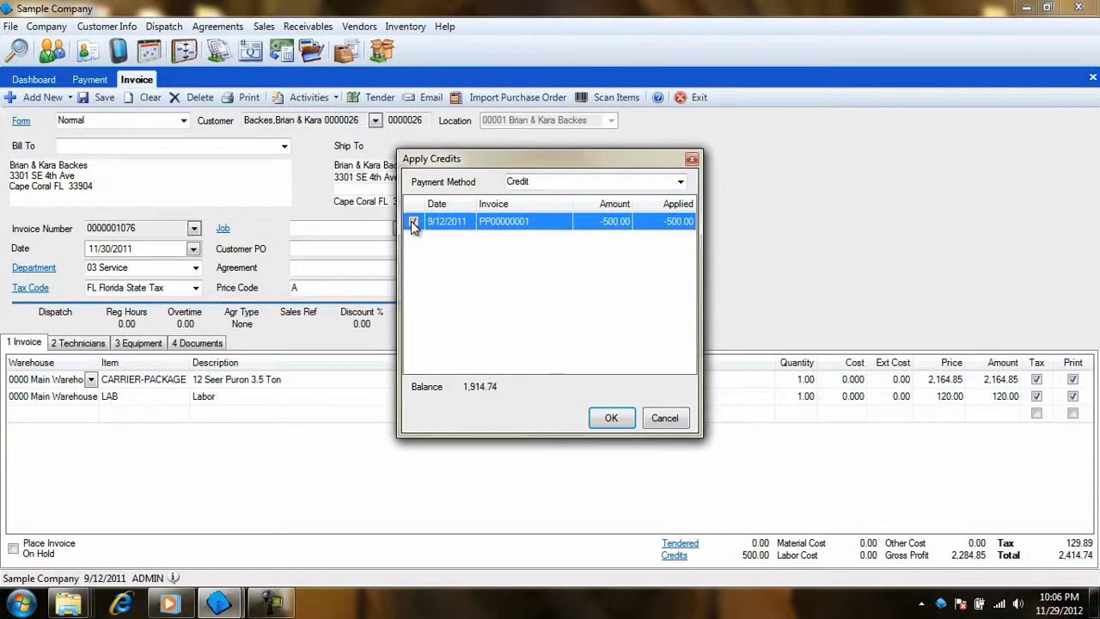